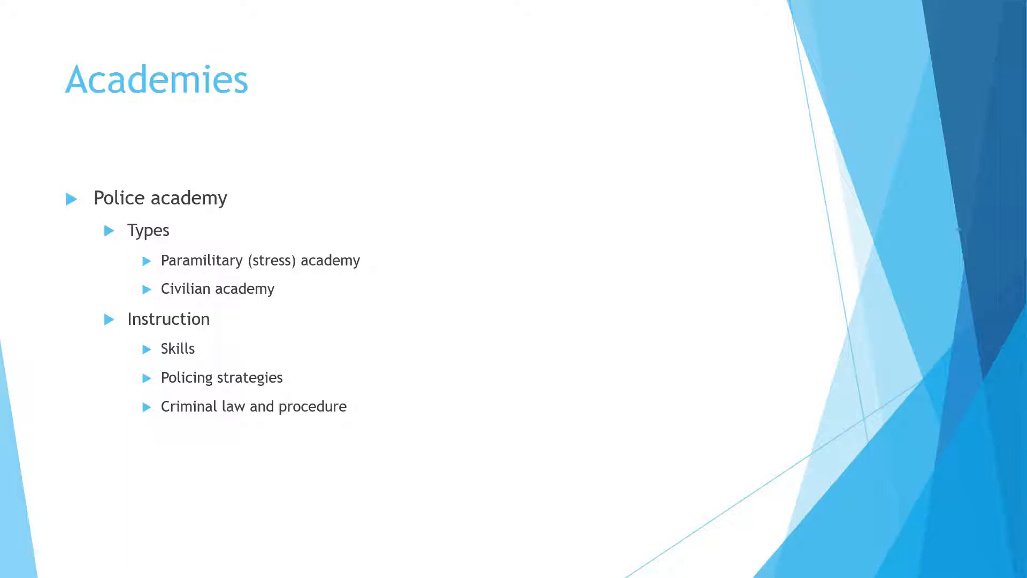
text(Ethics and integrity)
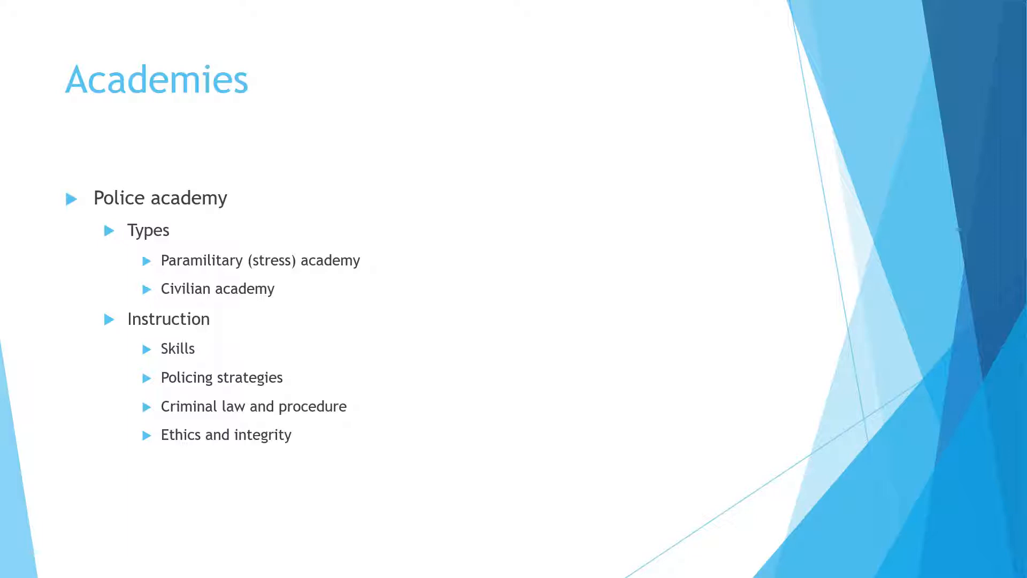